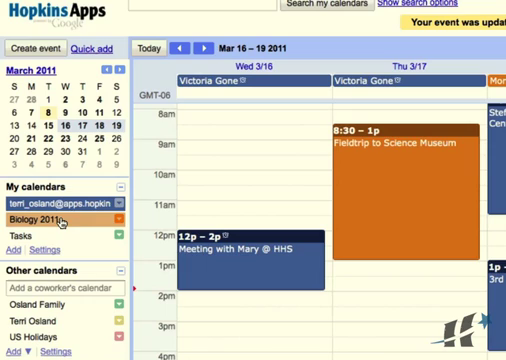
mouse_move(50, 220)
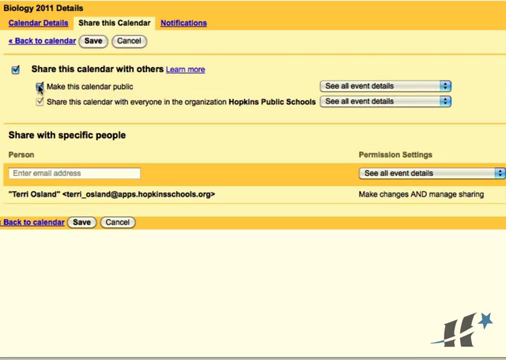
Save the public sharing setting and switch to the Biology 2011 Calendar Details
click(14, 68)
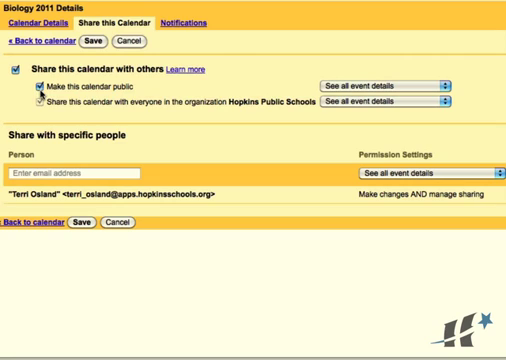
click(38, 100)
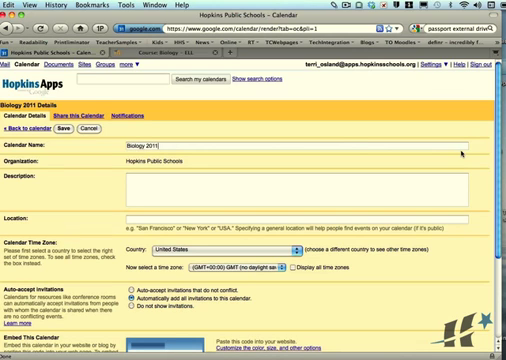
Scroll the Calendar Details page down to the Embed This Calendar section
scroll(down, 3)
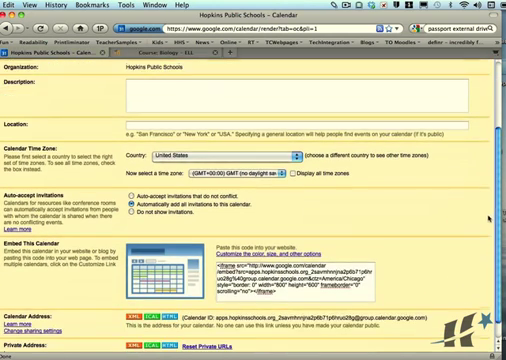
scroll(down, 3)
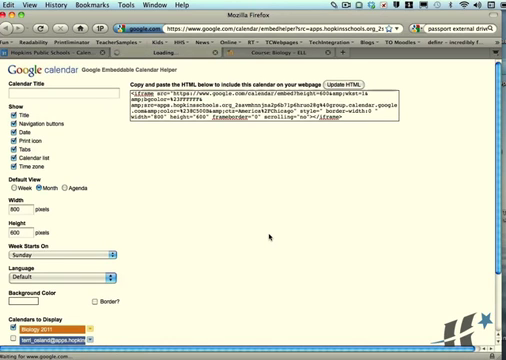
Choose Agenda view with width 250 and copy the generated embed HTML
click(372, 80)
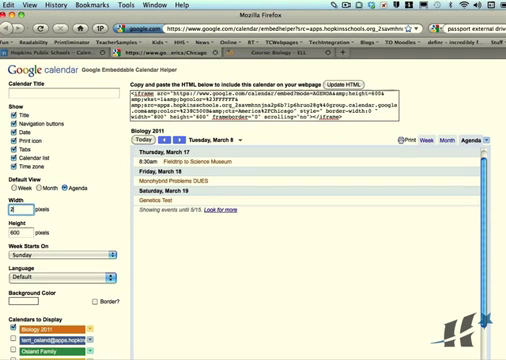
text(250)
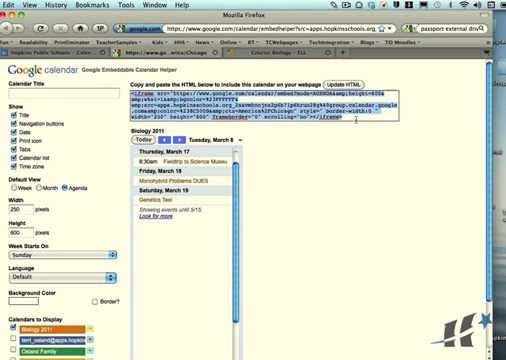
key(cmd+c)
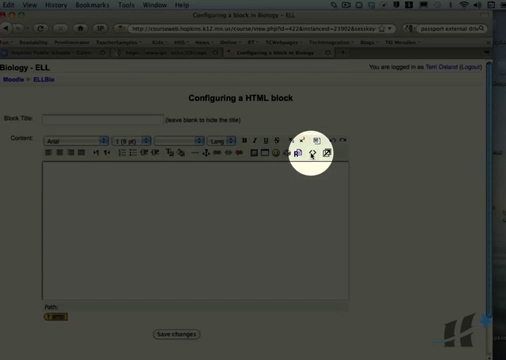
mouse_move(314, 156)
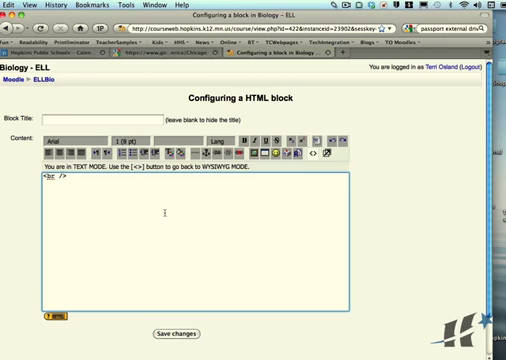
Paste the Biology 2011 embed code into the HTML block's source content
key(cmd+v)
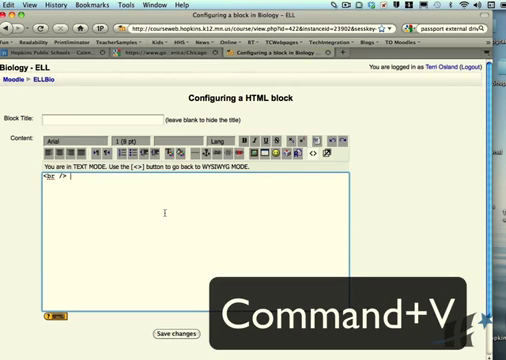
key(cmd+v)
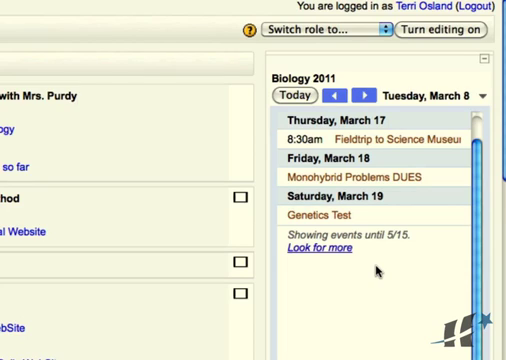
mouse_move(364, 182)
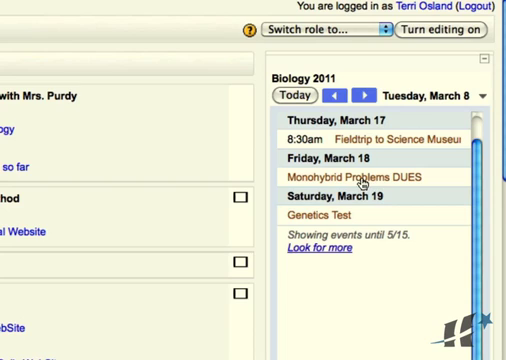
mouse_move(356, 180)
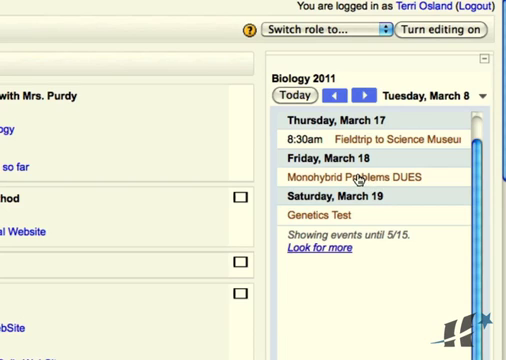
Expand the Monohybrid Problems DUES event in the embedded agenda to reveal its description
click(354, 176)
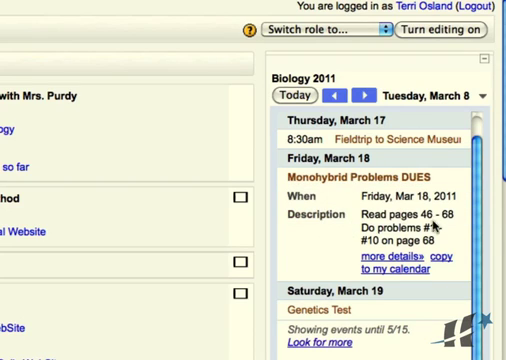